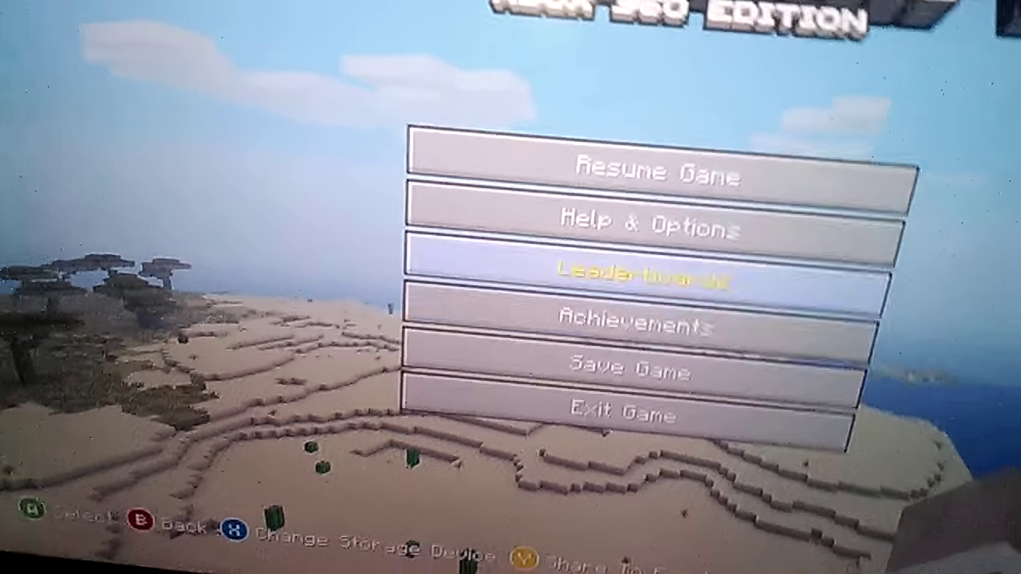
Step: Move the pause-menu highlight from Leaderboards down to Exit Game
{"action": "key", "text": "Down"}
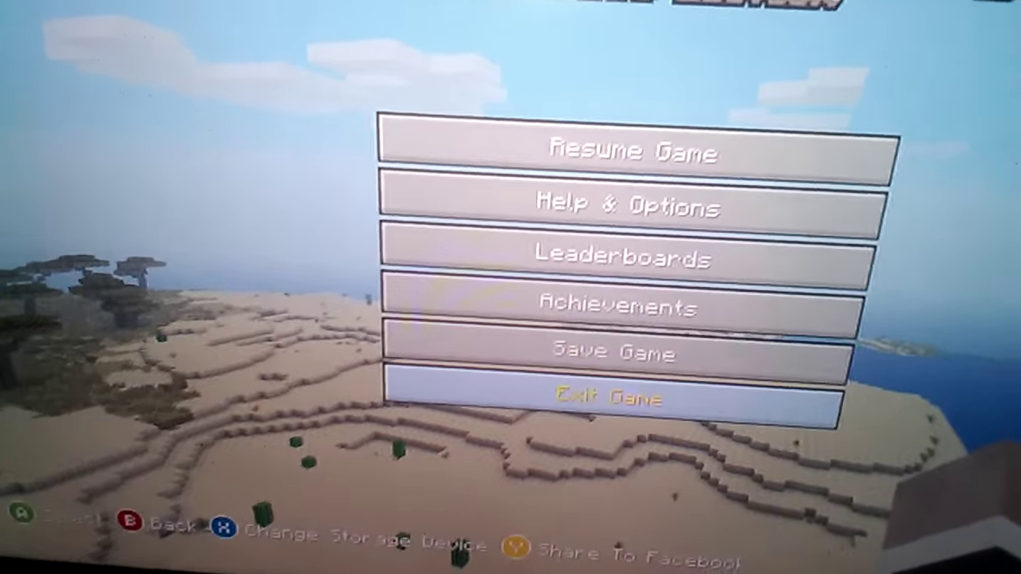